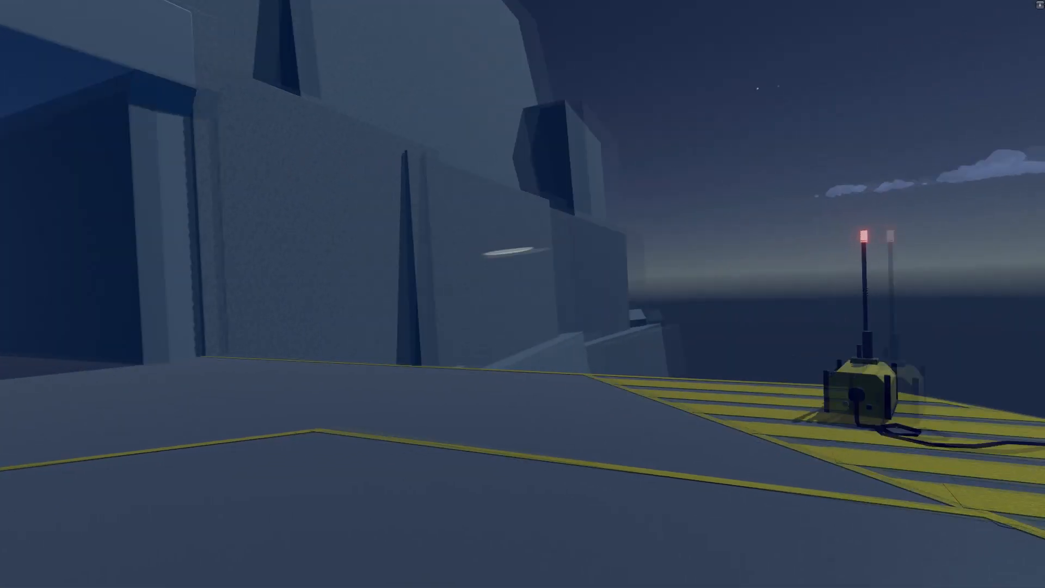
mouse_move(522, 294)
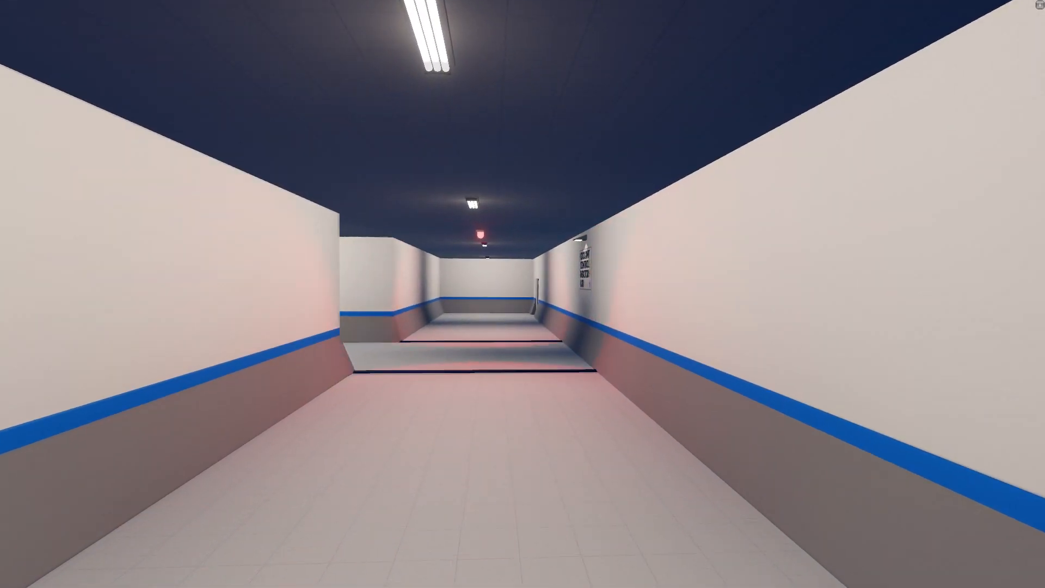
key("w")
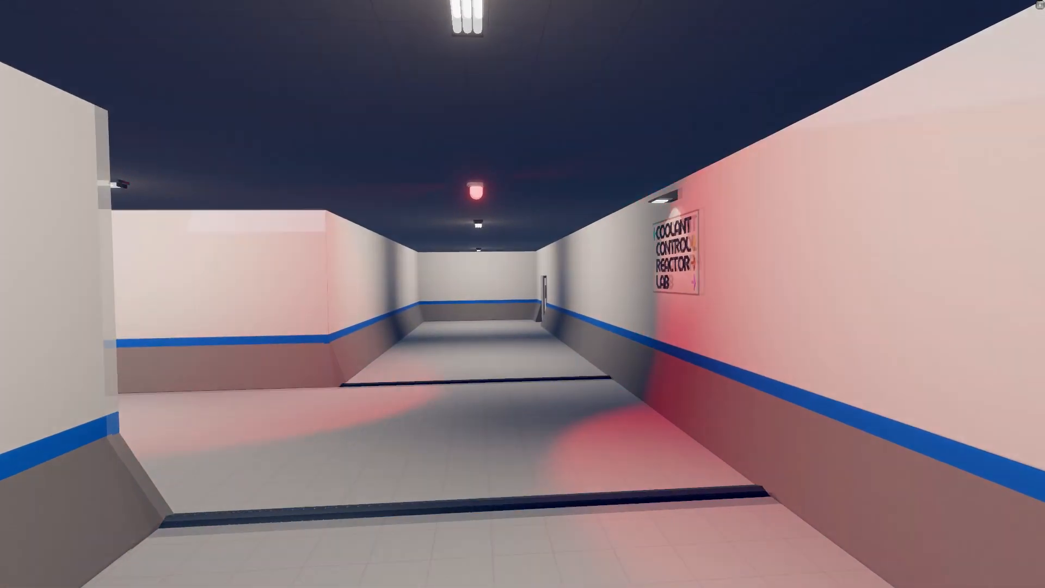